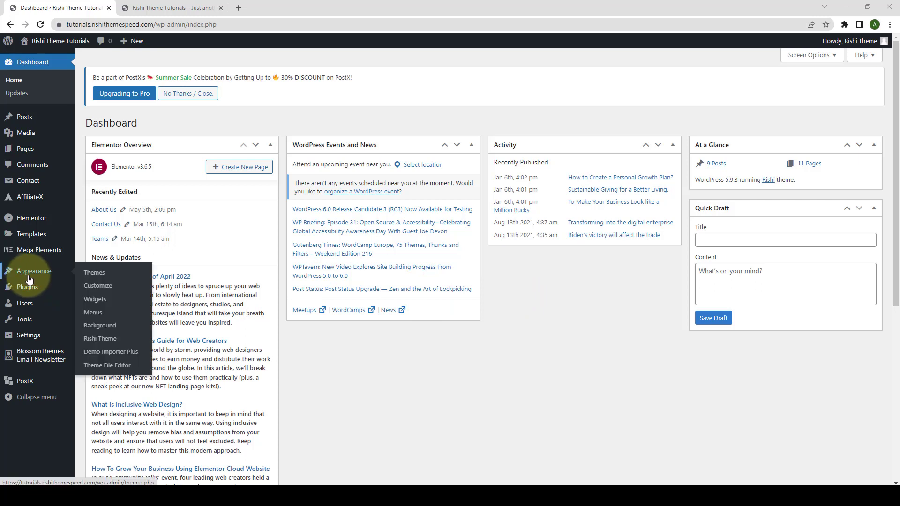
mouse_move(101, 339)
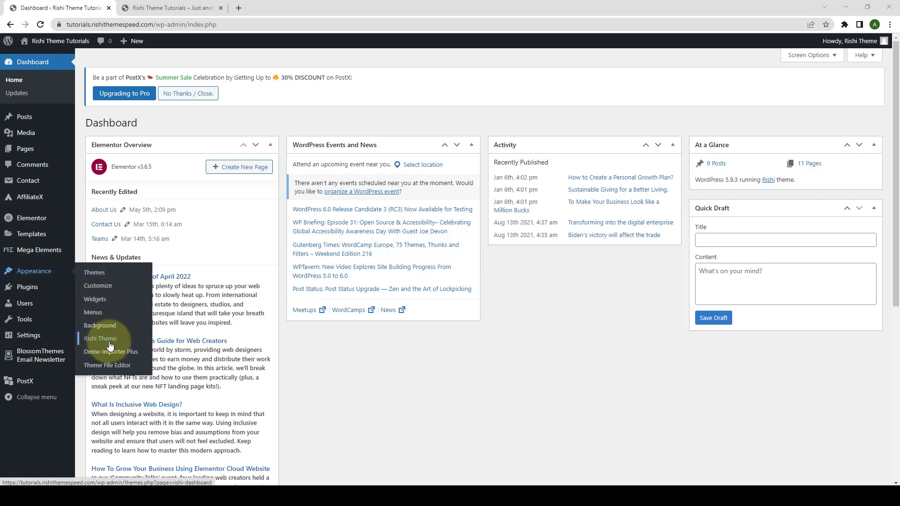
Show the Rishi Theme dashboard's Pro Extensions list under Appearance
click(100, 338)
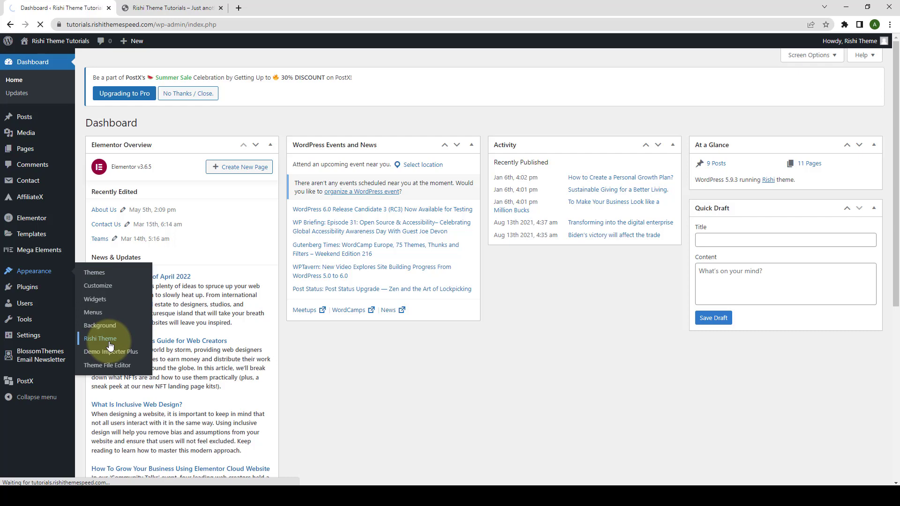
click(100, 338)
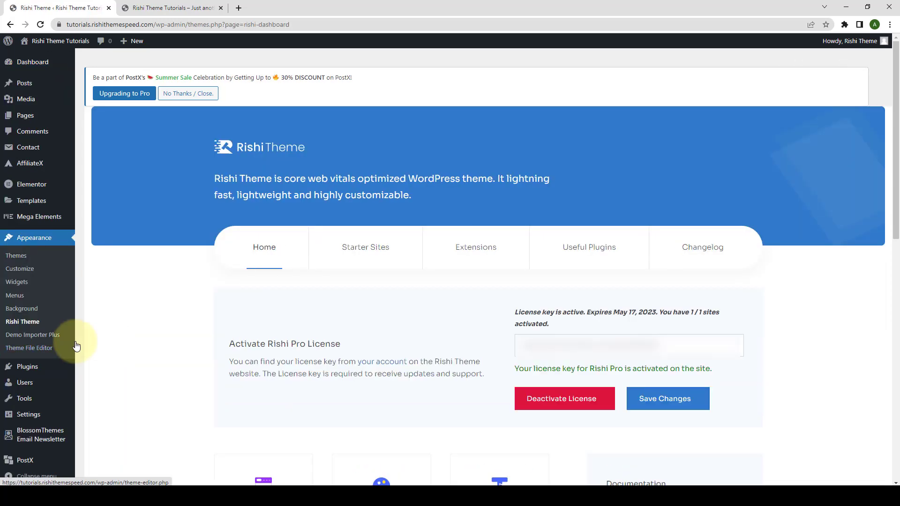
click(475, 247)
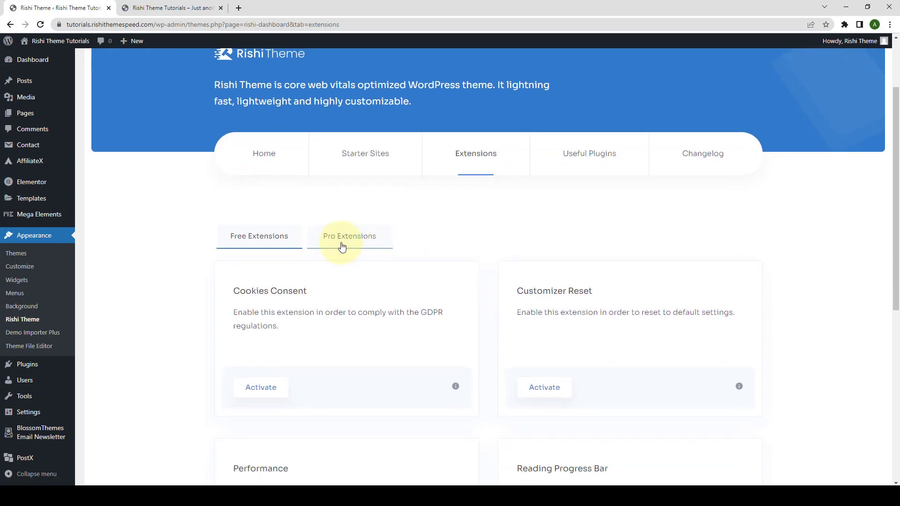
click(349, 236)
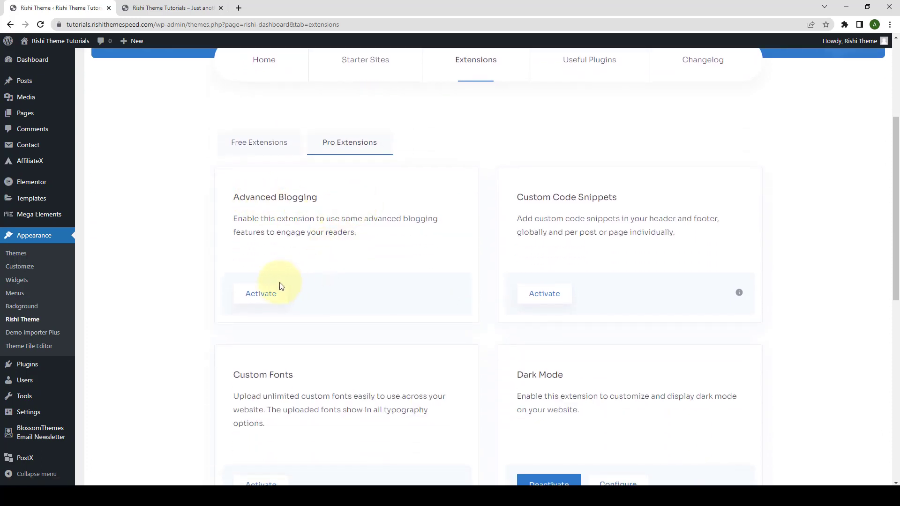
mouse_move(260, 293)
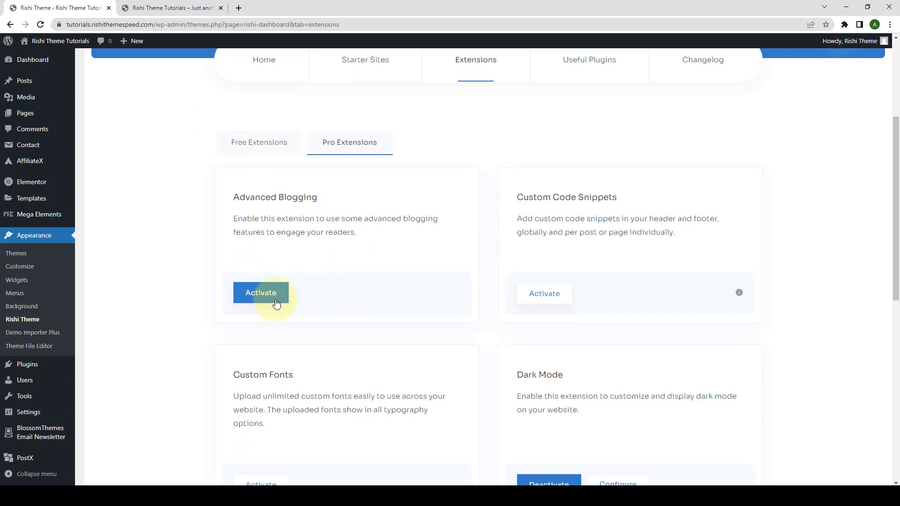
Activate the Advanced Blogging extension, then list all published posts
click(260, 292)
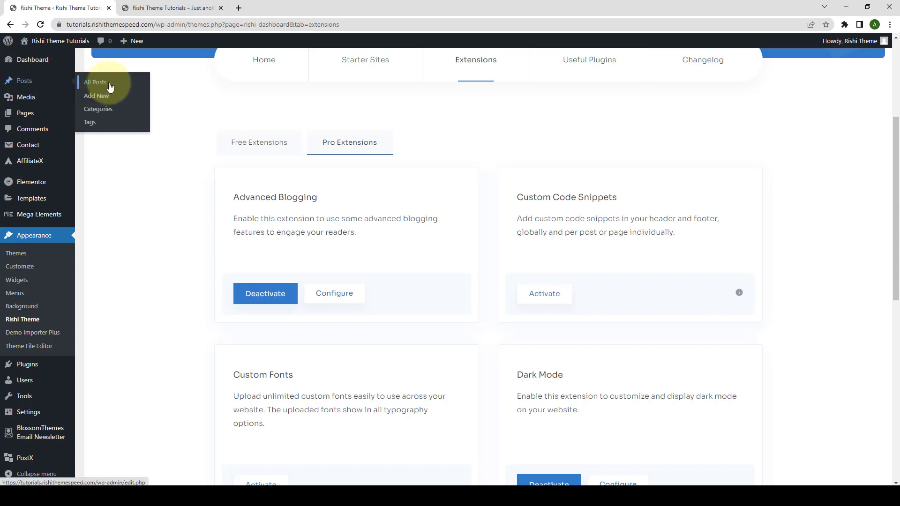
click(95, 83)
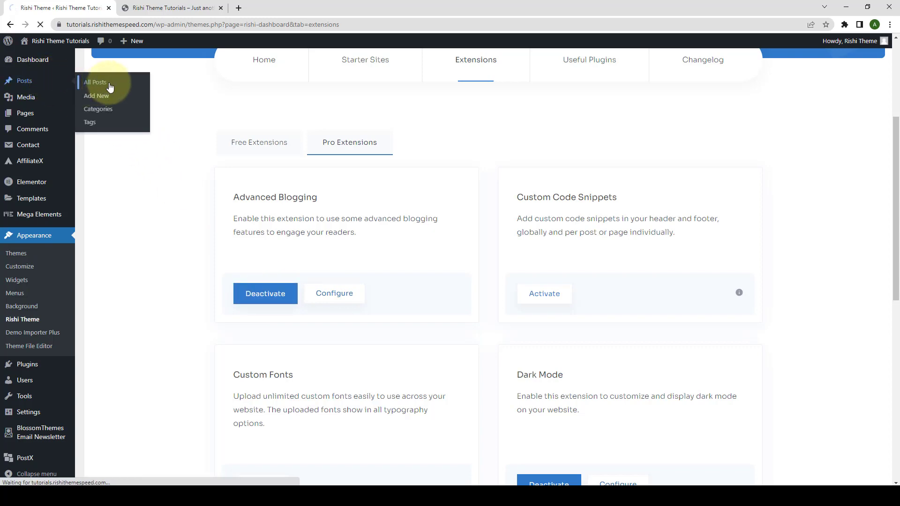
click(96, 82)
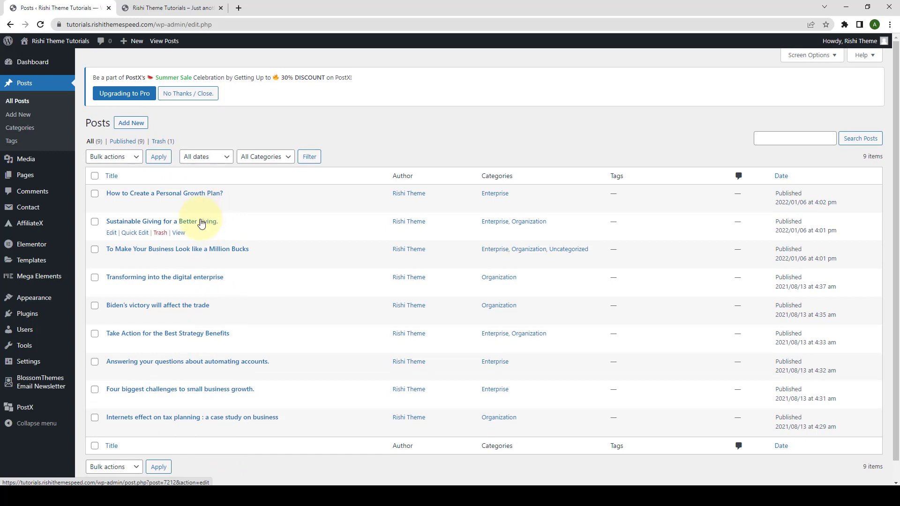
mouse_move(180, 198)
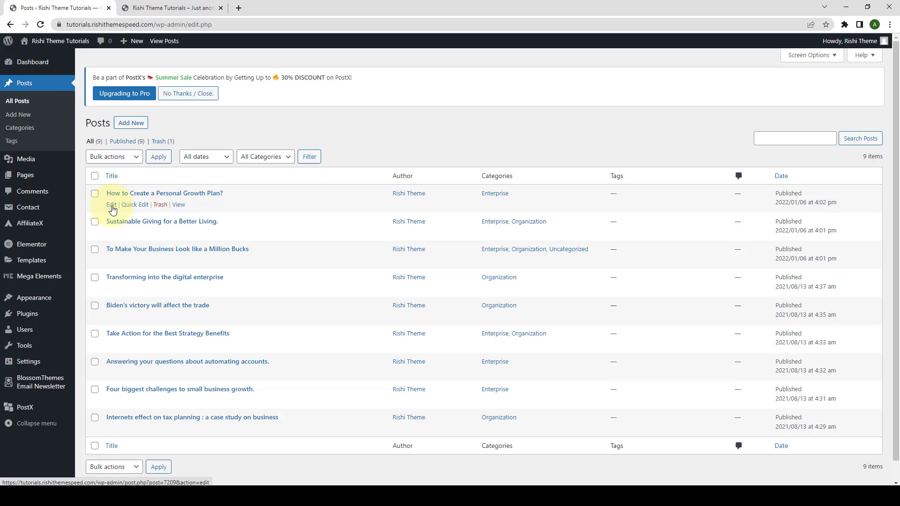
Add the quick summary 'Saving for retirement is not the only reason to make well-planned investments...' to the post and update it
click(110, 206)
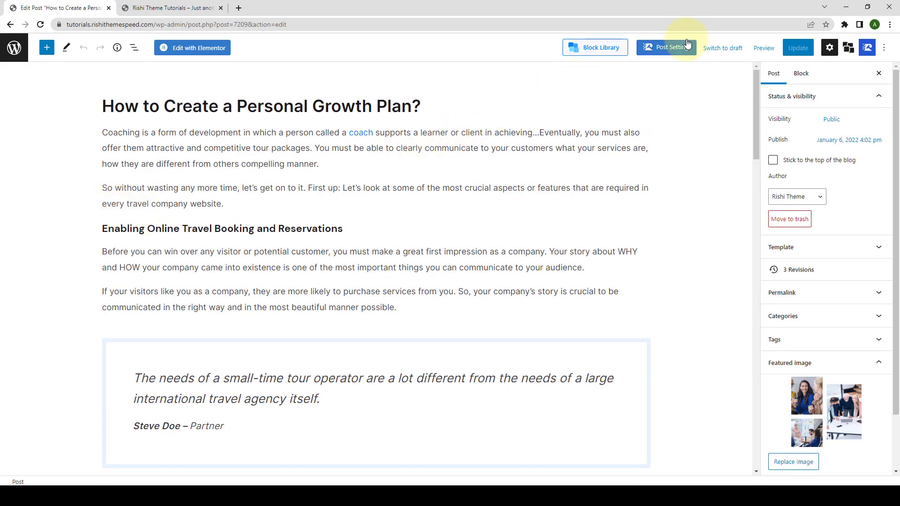
click(665, 48)
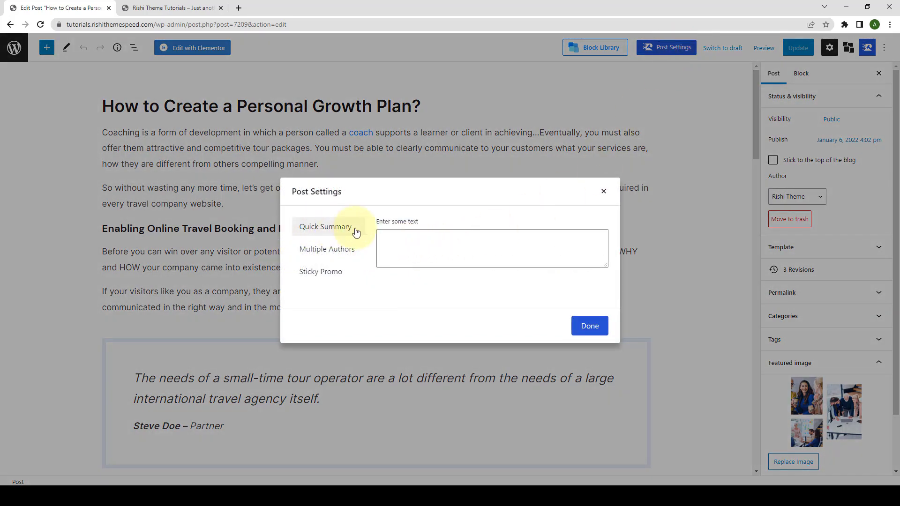
click(491, 247)
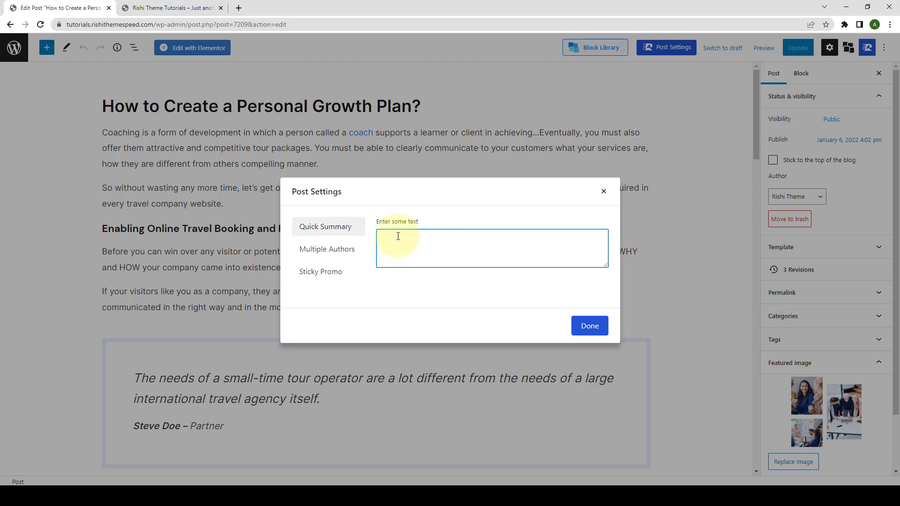
text(Saving for retirement is not the only reason to make well-planned investments. Many investments, such as those made in dividend stocks, can provide an income stream throughout the life of the investment)
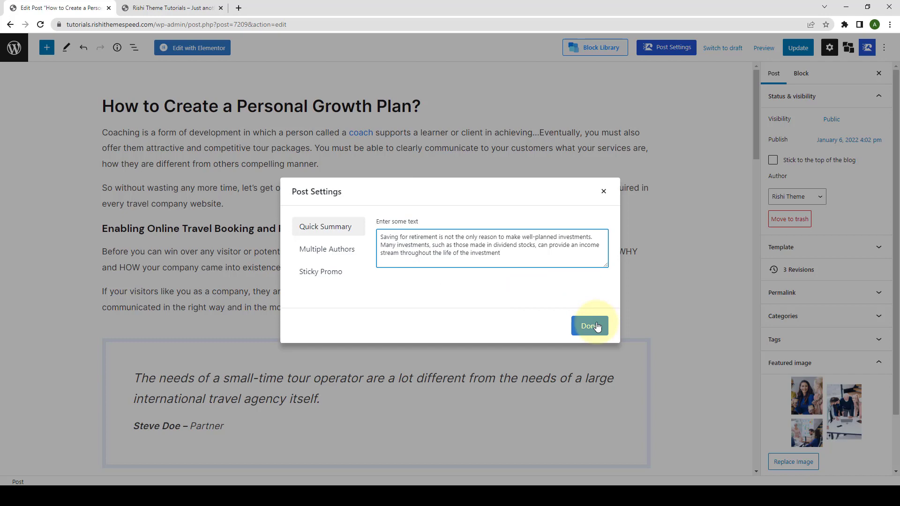
click(589, 327)
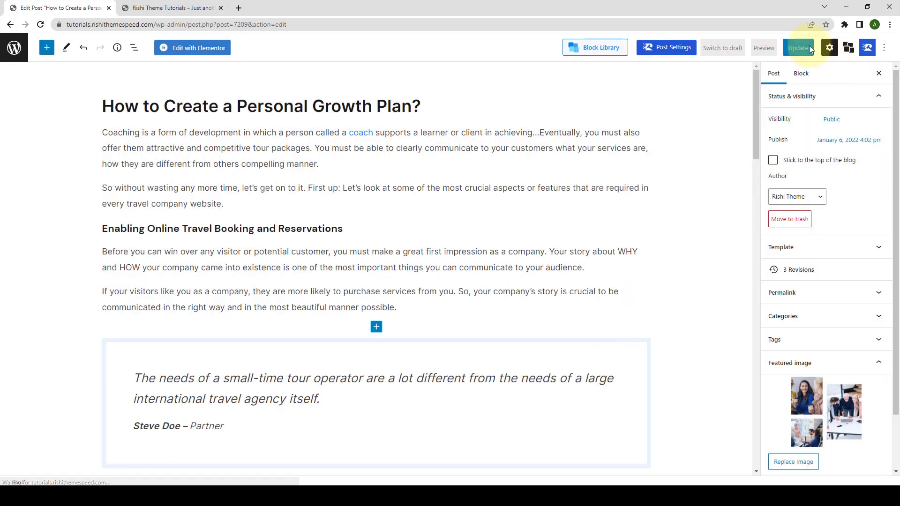
click(796, 47)
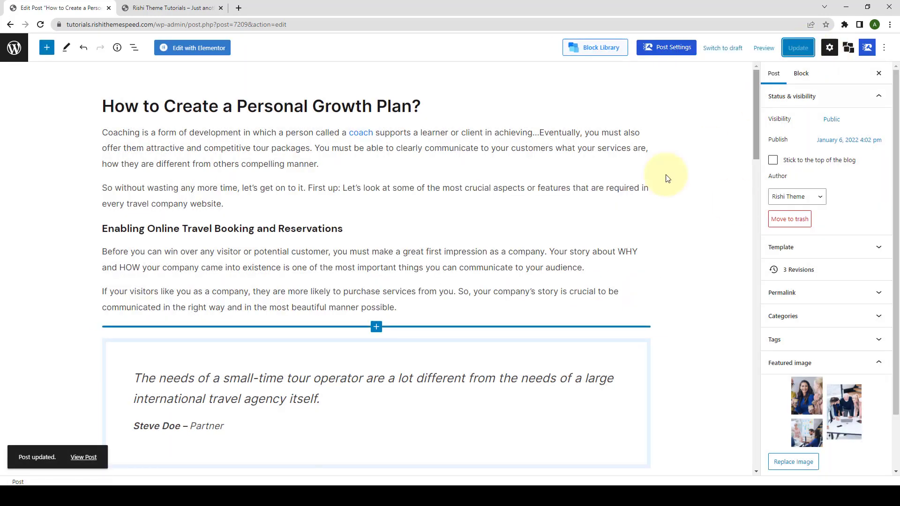
View the live post from the Post updated notice in a new browser tab
right_click(83, 457)
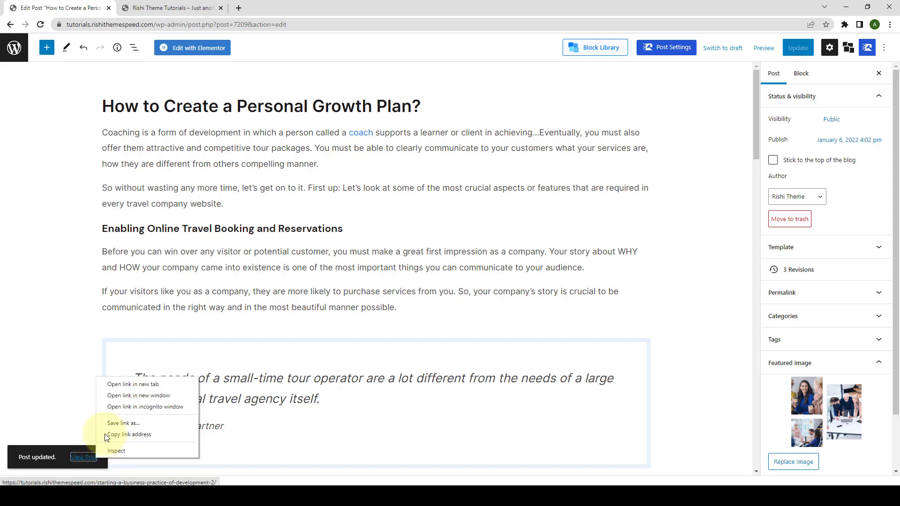
click(132, 384)
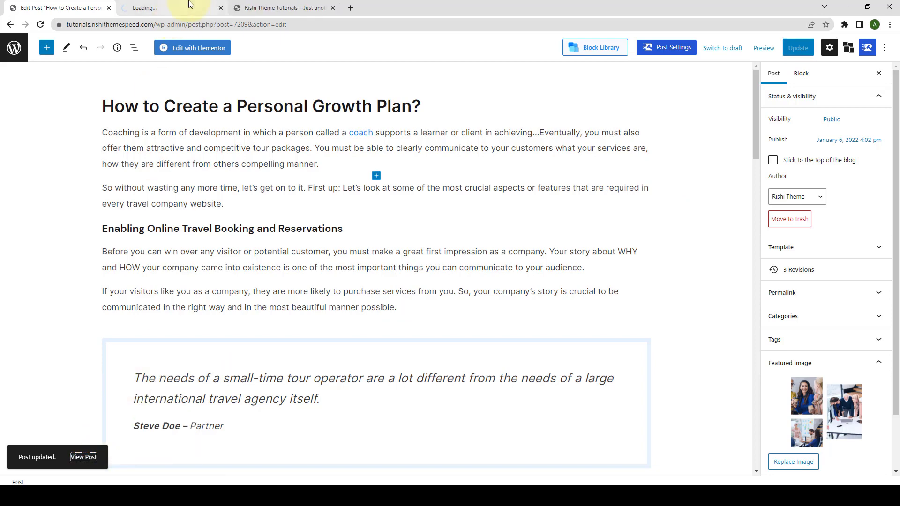
click(84, 456)
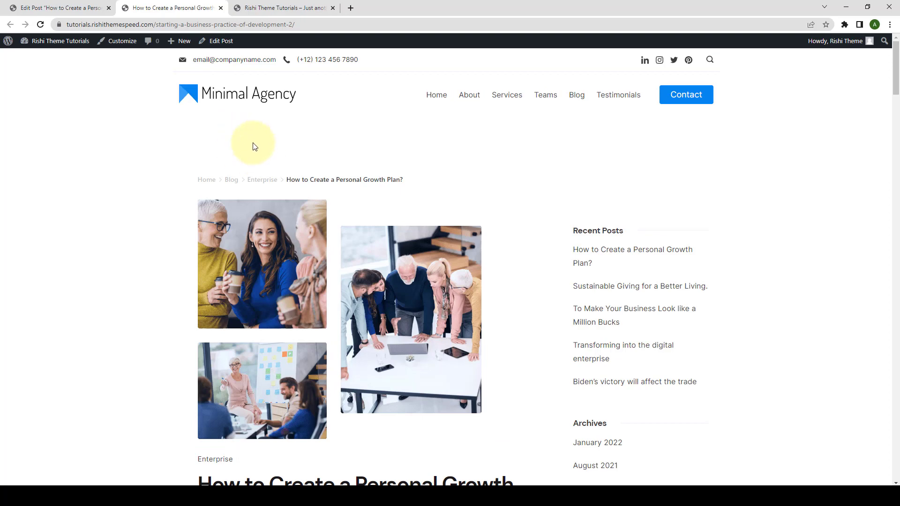
mouse_move(120, 40)
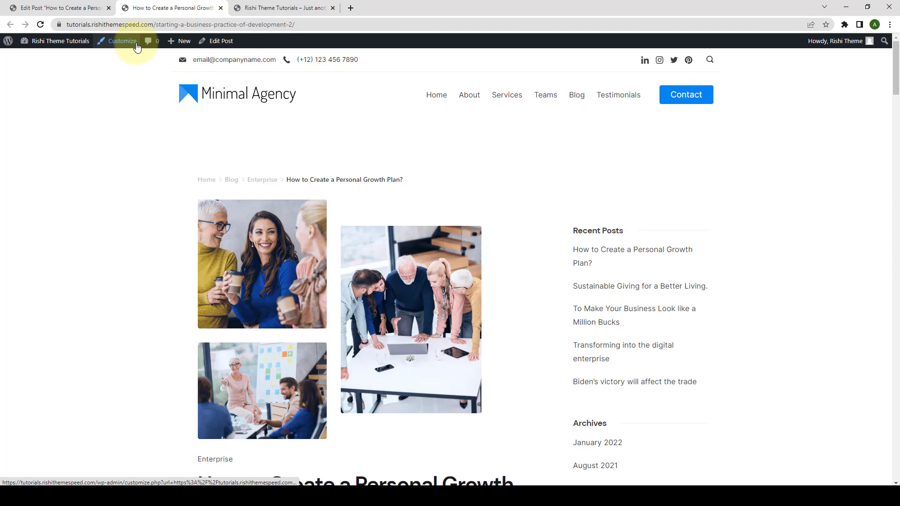
In the Customizer's Advanced Blogging settings, switch on Show Quick Summary for the post
click(121, 40)
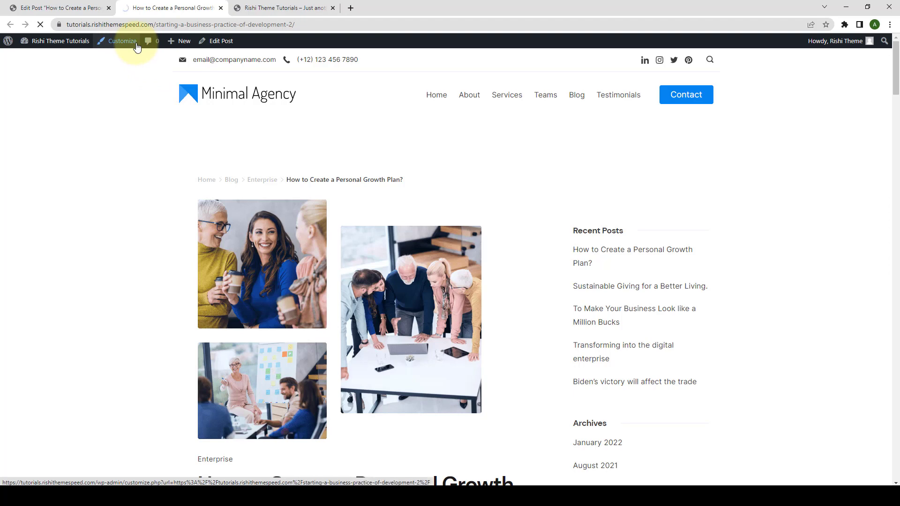
click(122, 41)
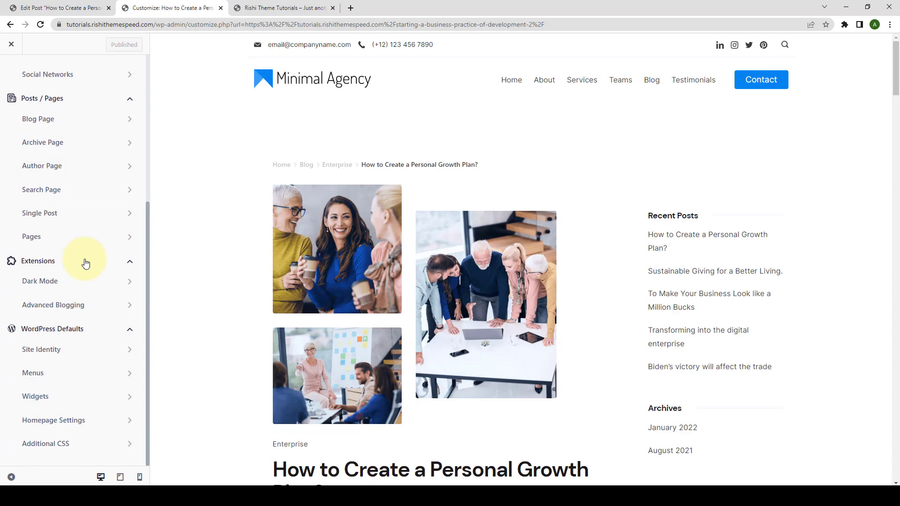
mouse_move(78, 304)
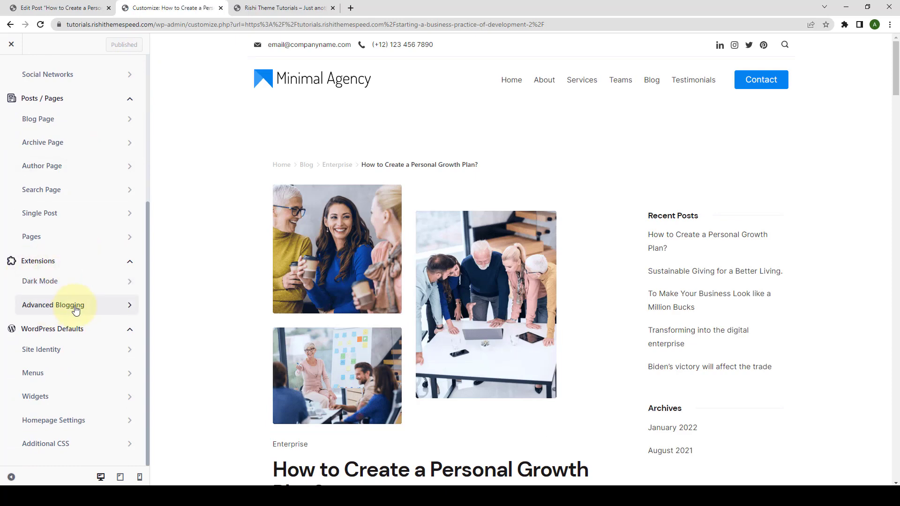
click(53, 305)
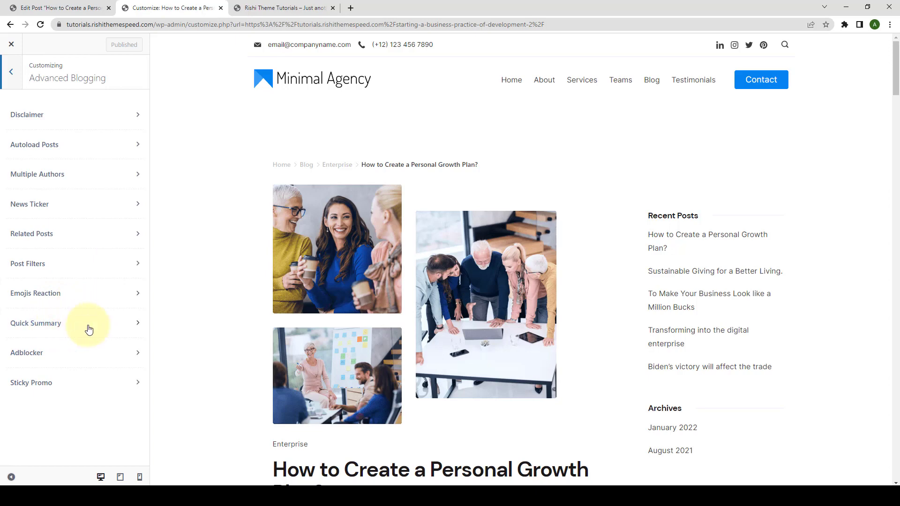
click(36, 322)
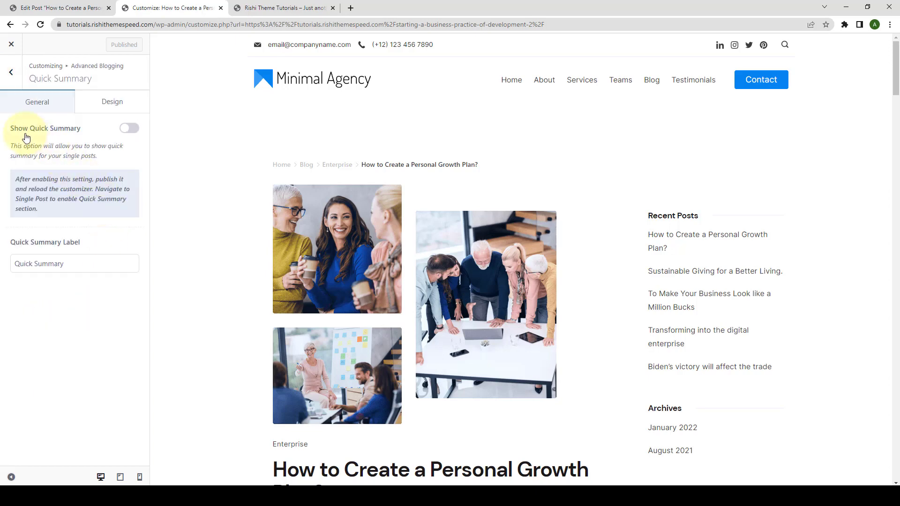
mouse_move(64, 129)
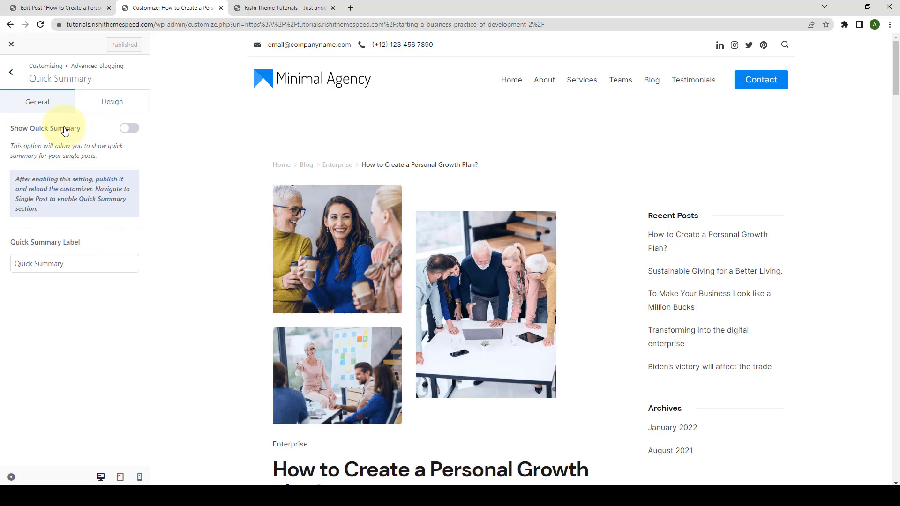
click(128, 129)
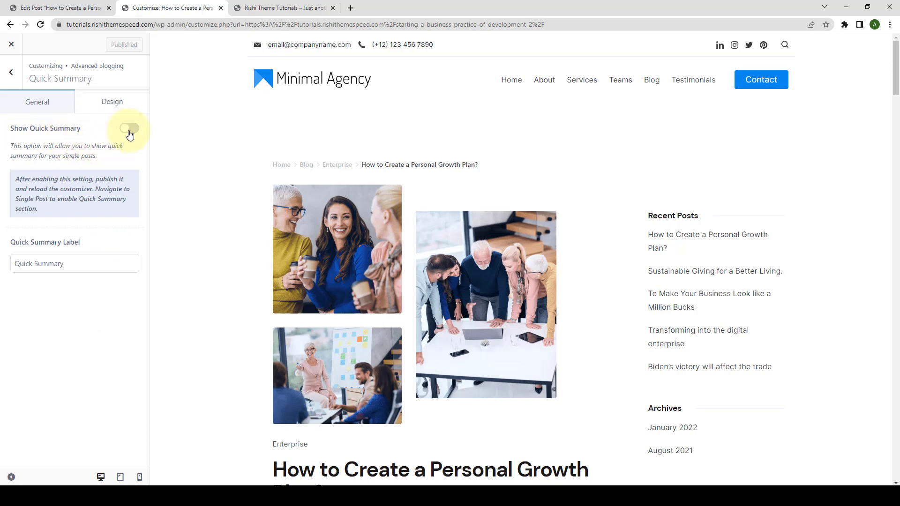
click(128, 129)
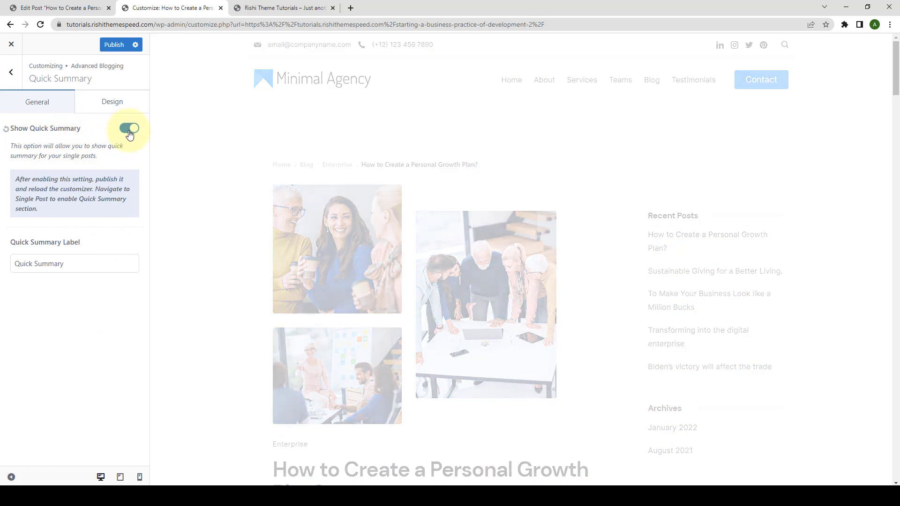
click(129, 129)
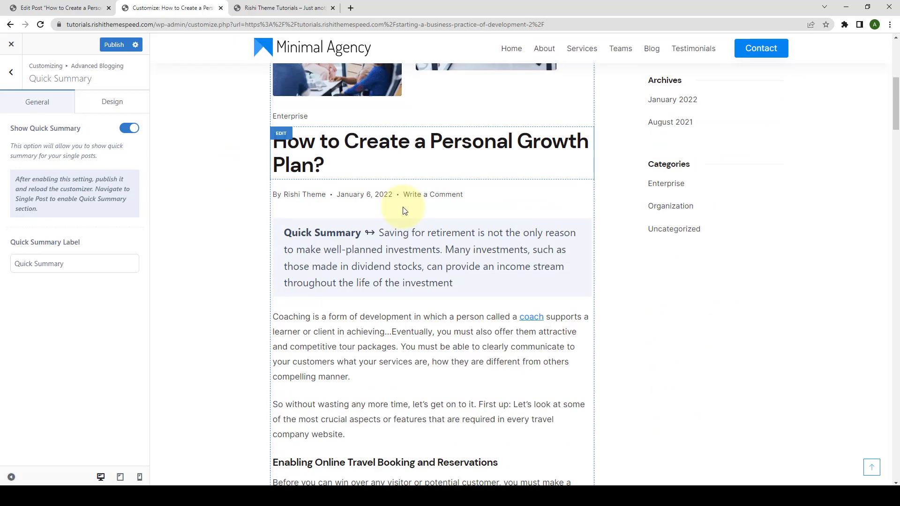
mouse_move(362, 244)
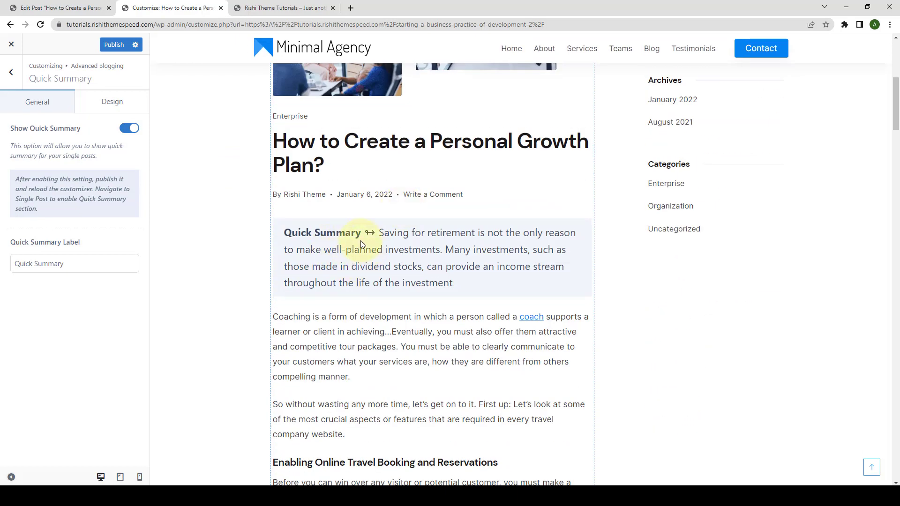
mouse_move(370, 170)
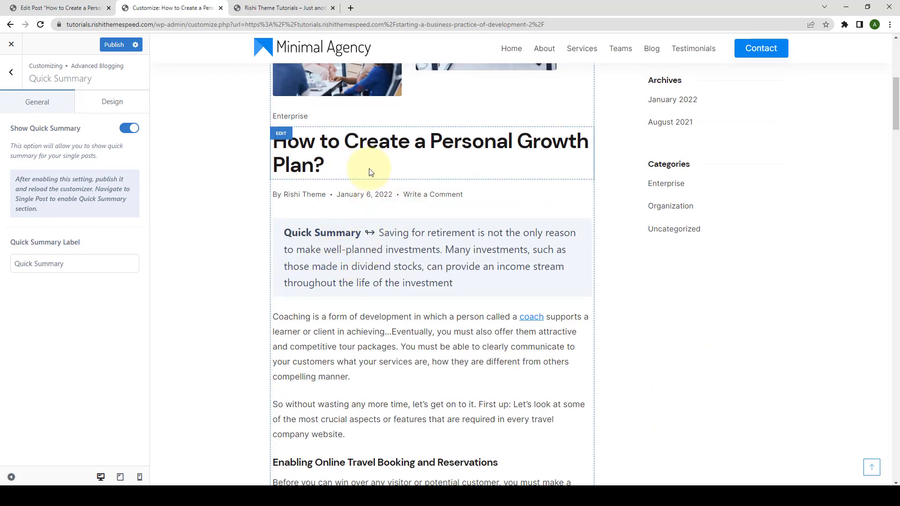
mouse_move(373, 244)
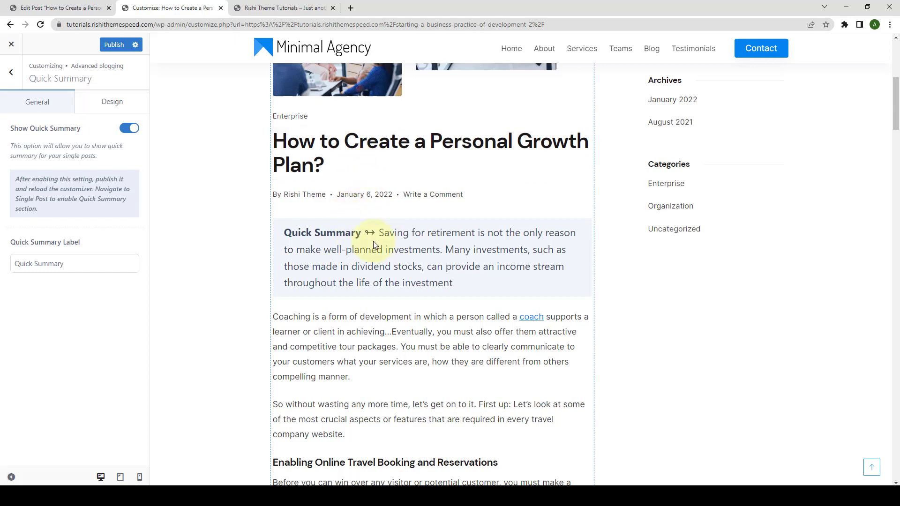
mouse_move(281, 216)
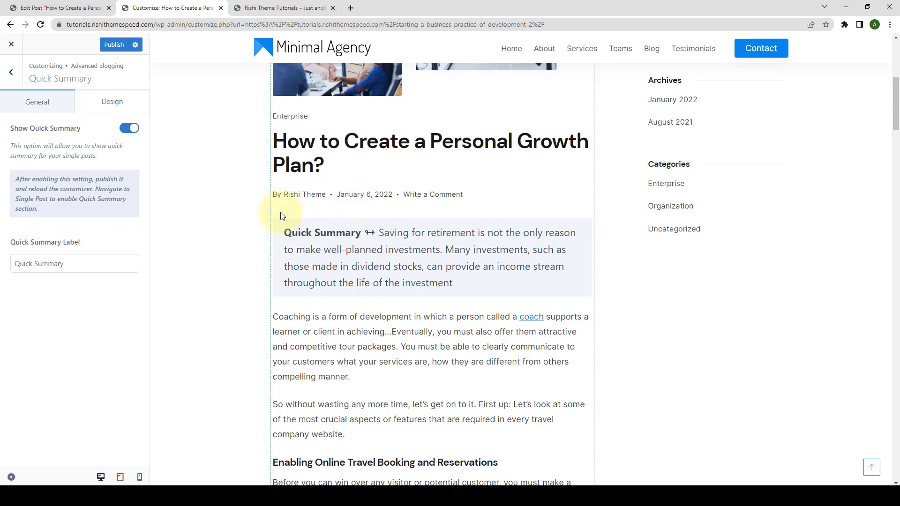
mouse_move(262, 218)
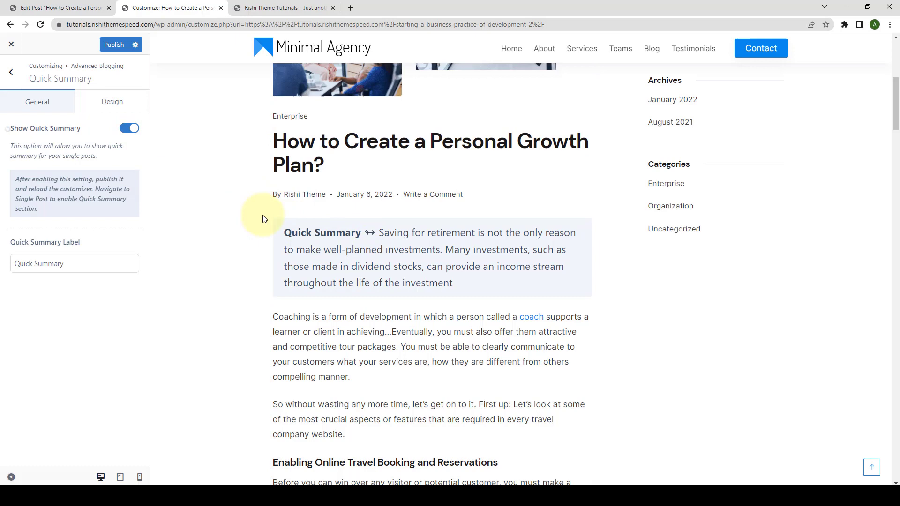
mouse_move(336, 243)
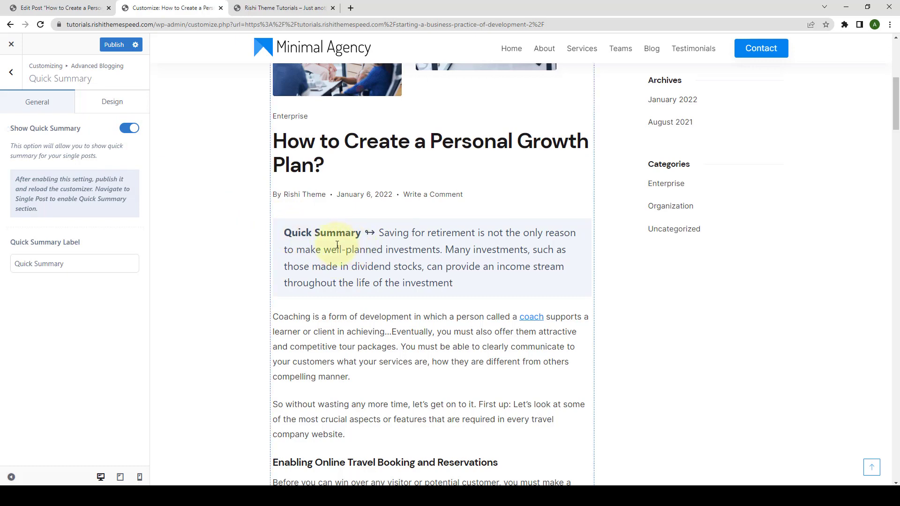
mouse_move(192, 106)
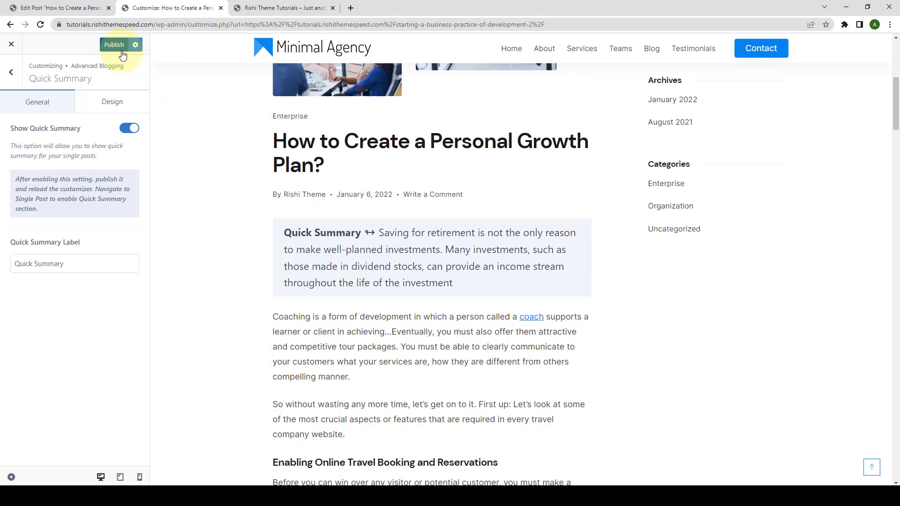
mouse_move(40, 25)
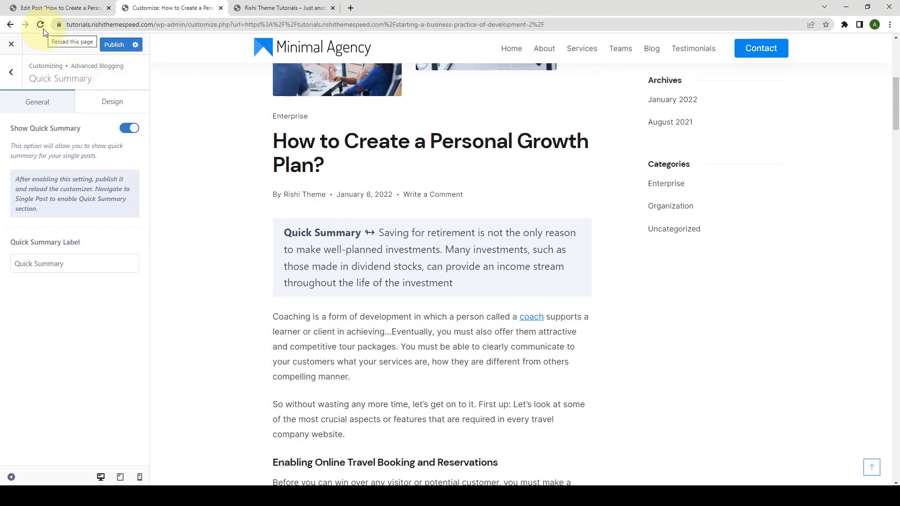
mouse_move(174, 154)
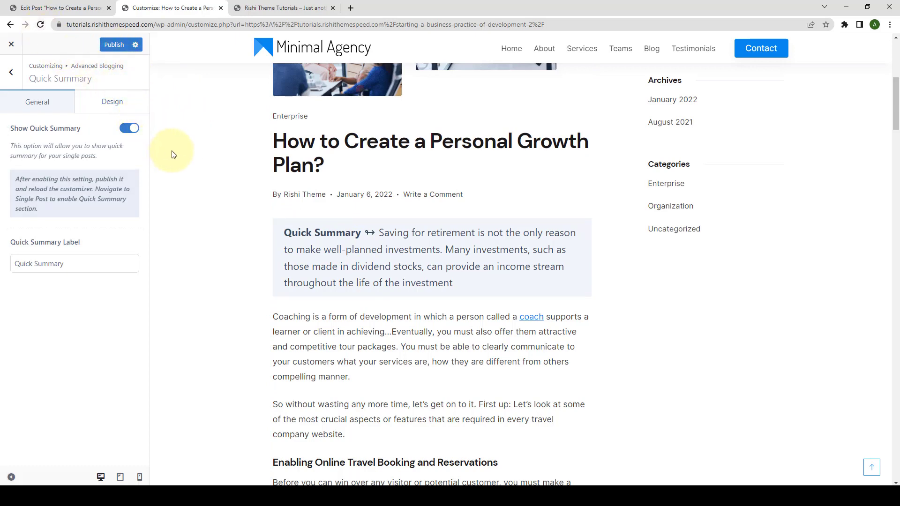
mouse_move(10, 72)
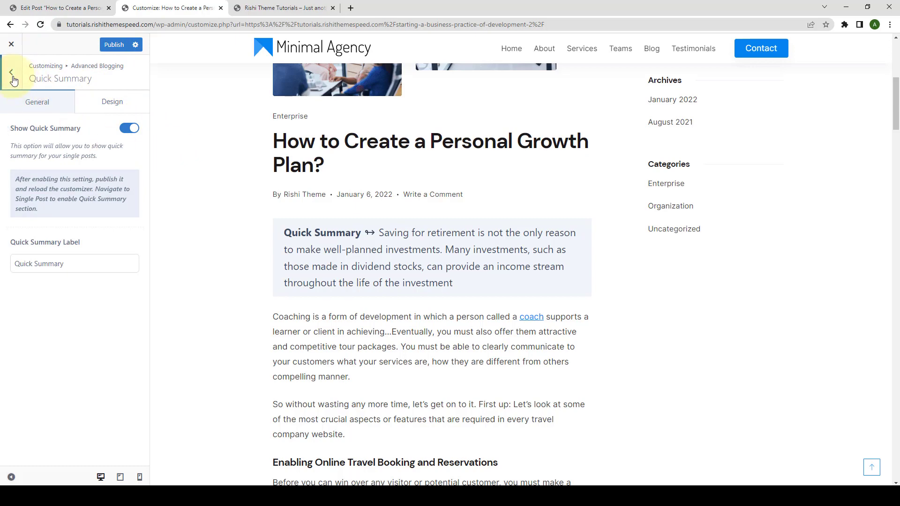
click(11, 72)
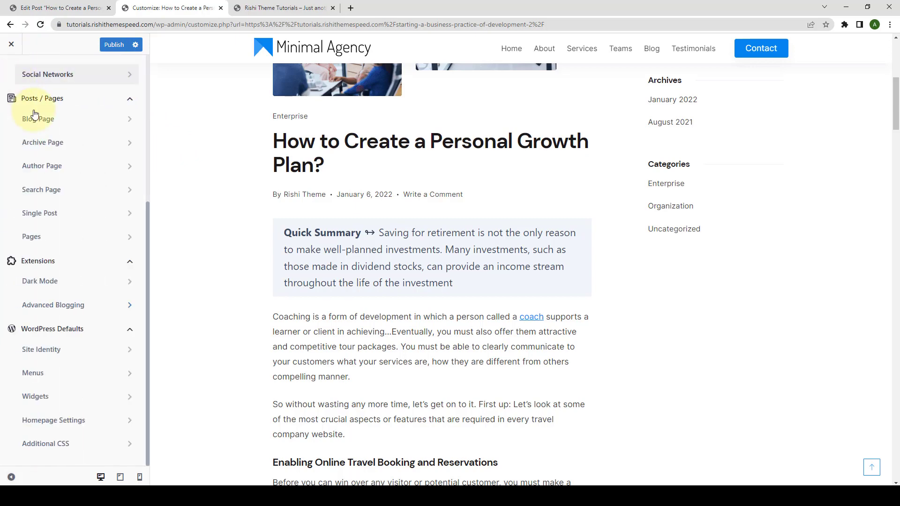
mouse_move(68, 213)
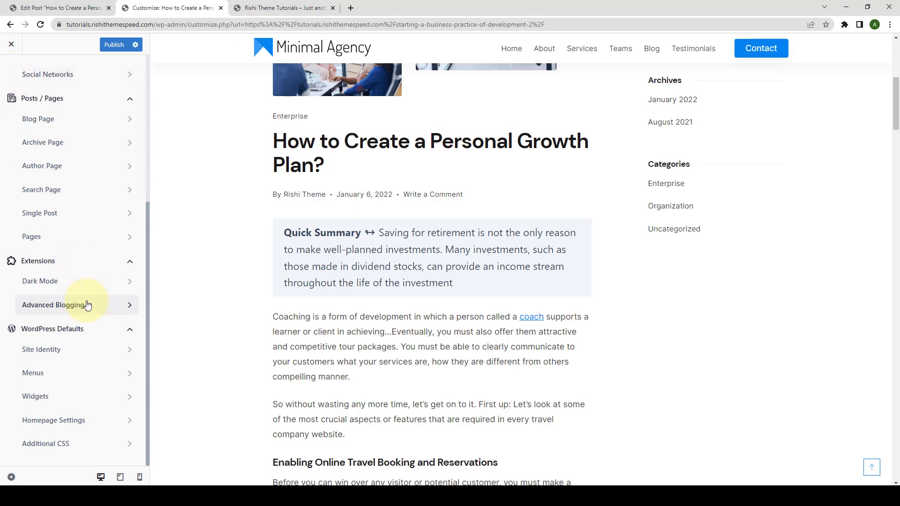
click(54, 305)
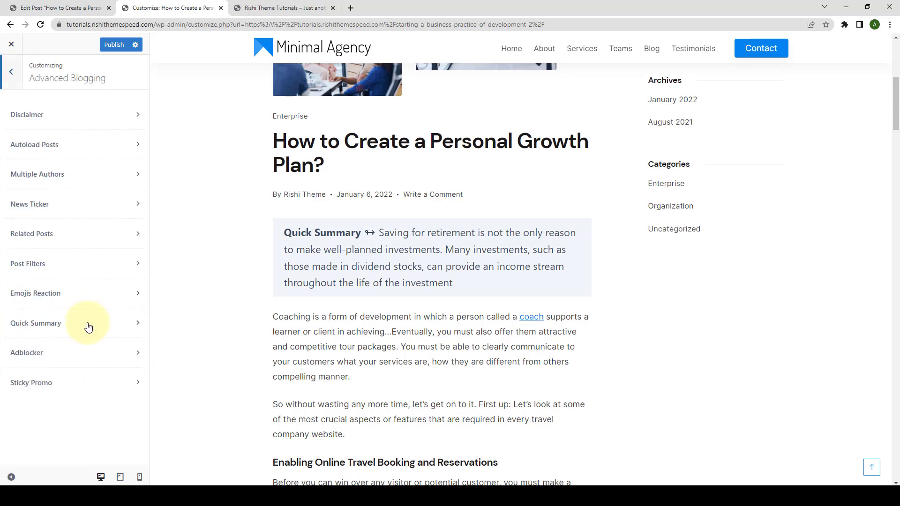
click(34, 323)
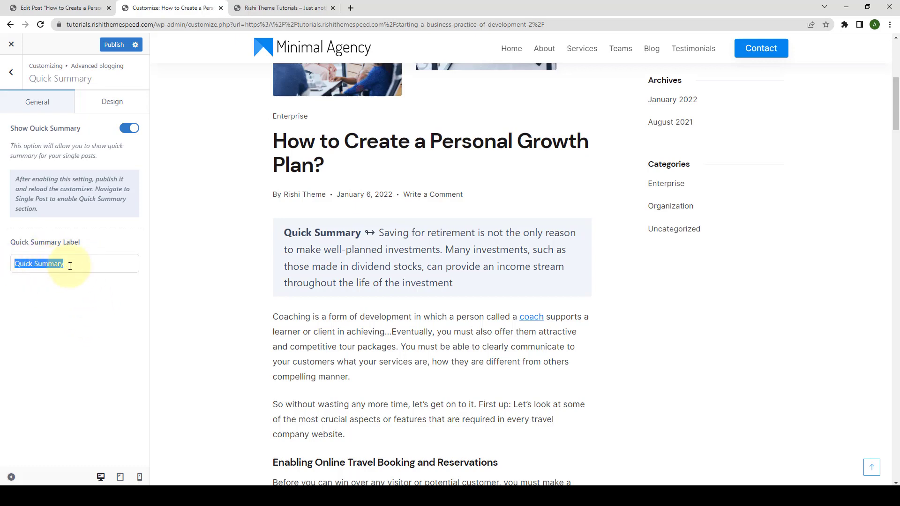
click(103, 263)
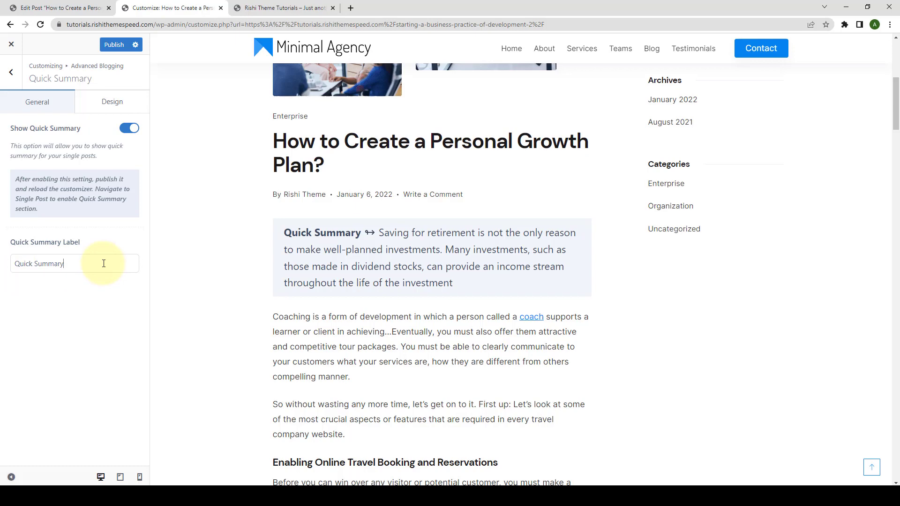
click(111, 101)
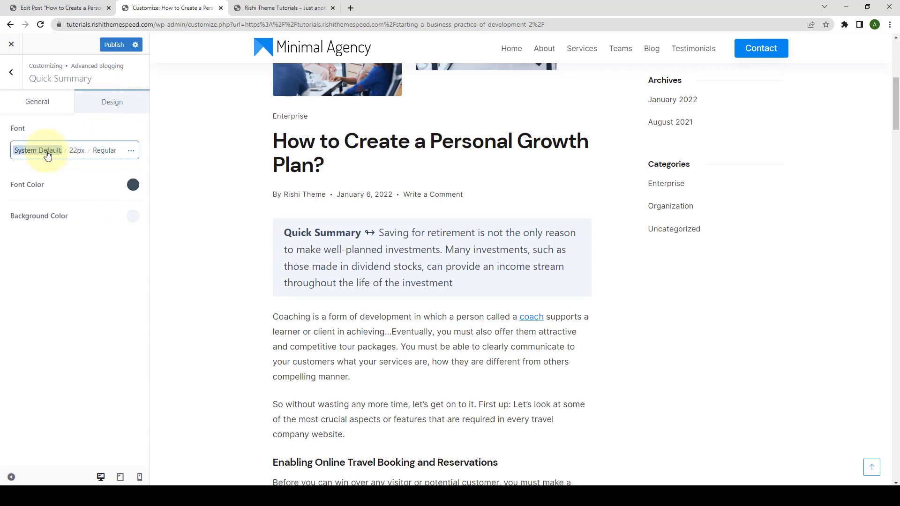
Reduce the Quick Summary font size from 22px to 21px in the Design typography options
click(37, 150)
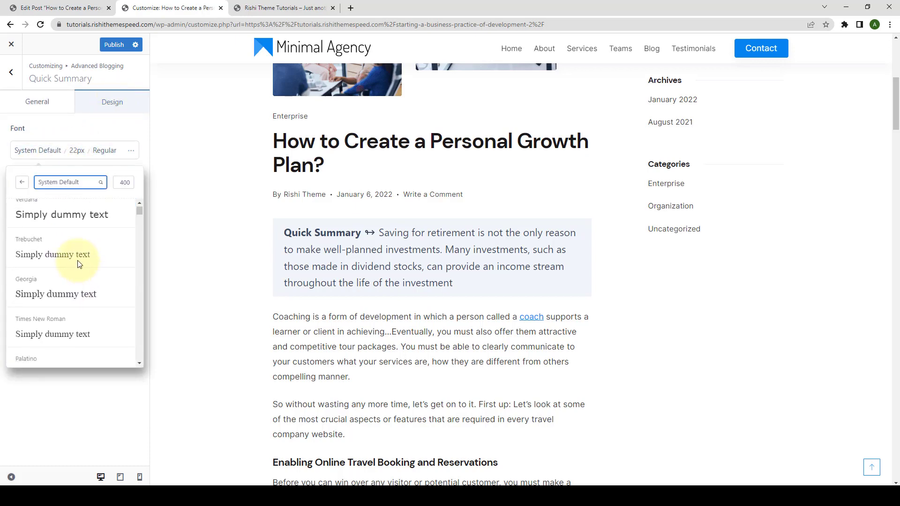
click(102, 182)
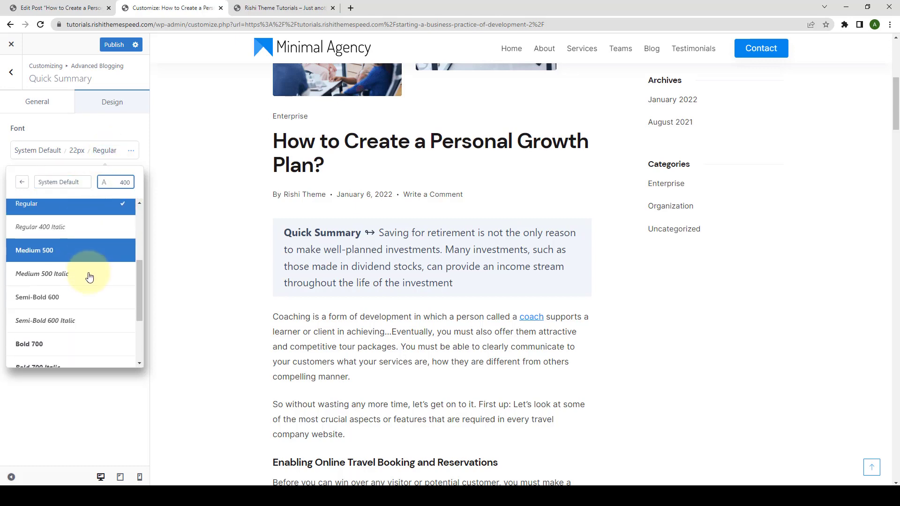
scroll(up, 3)
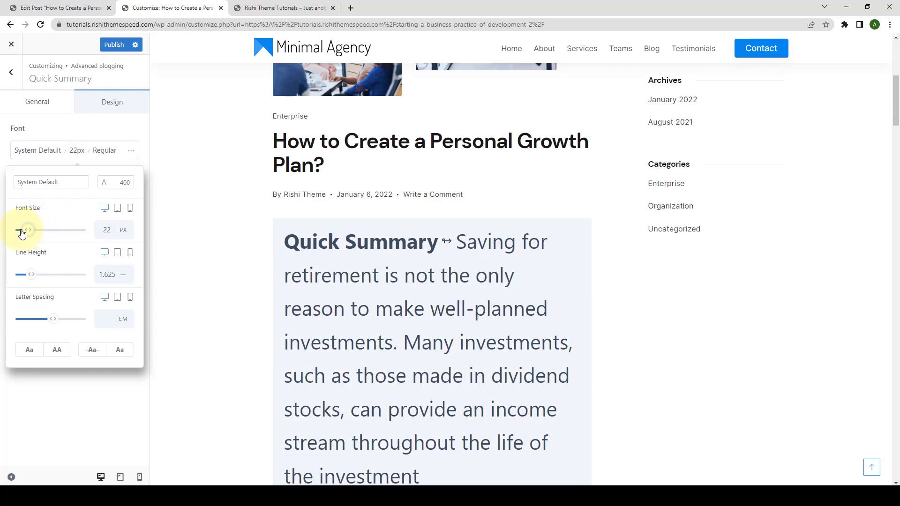
click(25, 231)
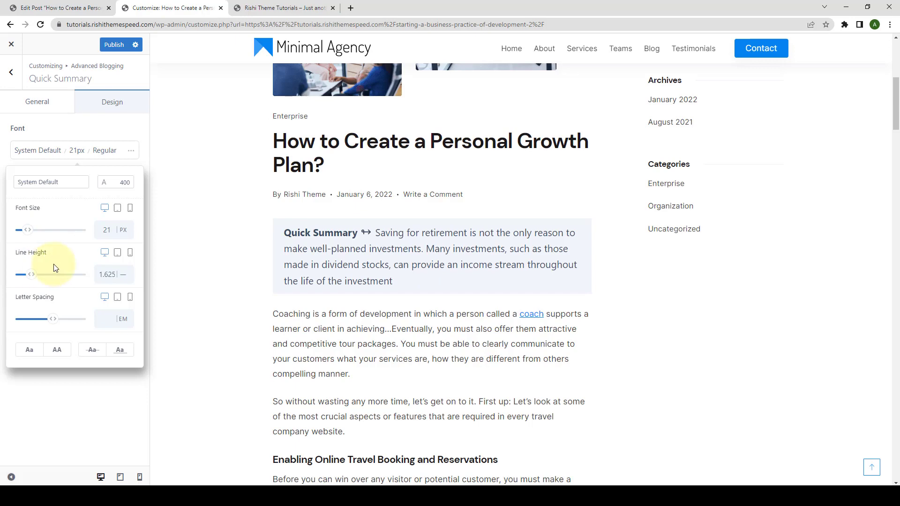
mouse_move(29, 350)
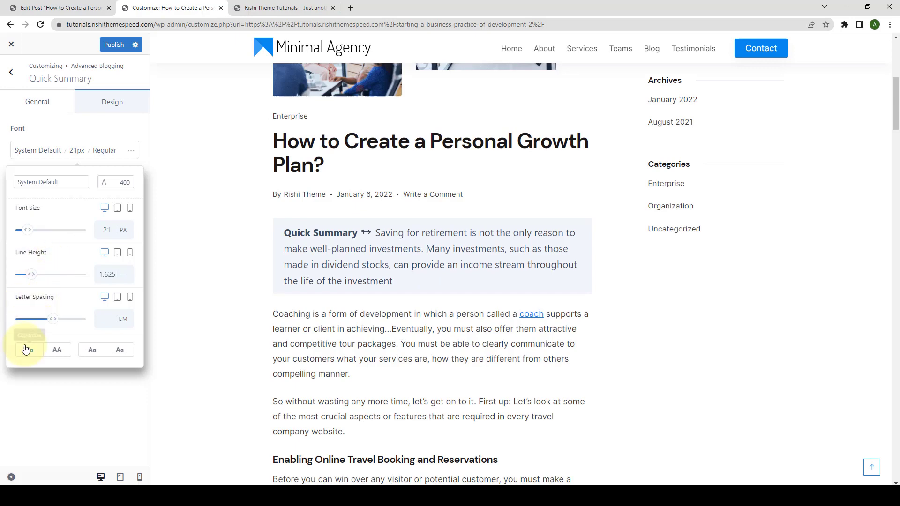
mouse_move(92, 349)
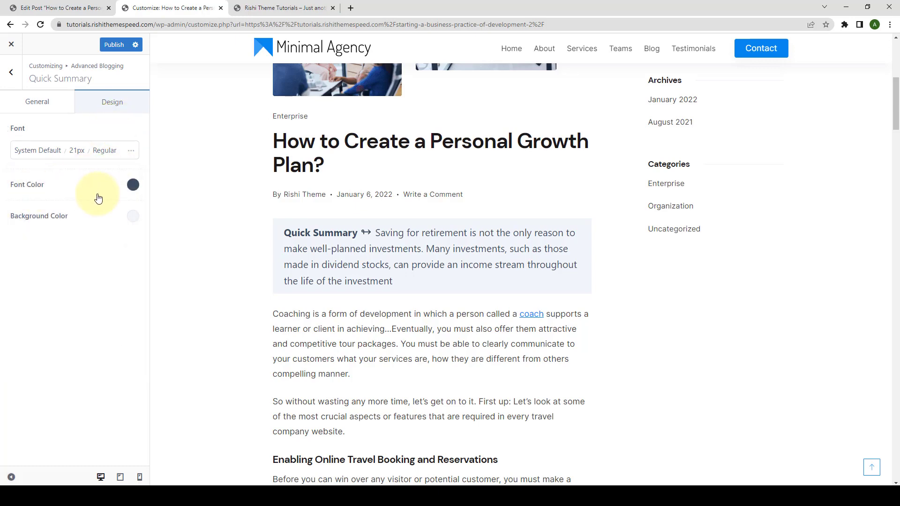
Set the Quick Summary font colour to blue and its background to a light blue preset
click(132, 185)
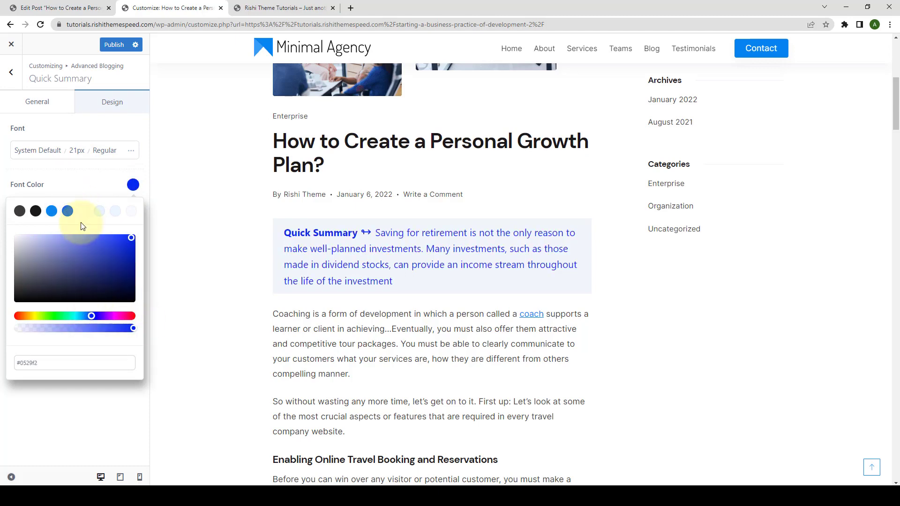
click(132, 184)
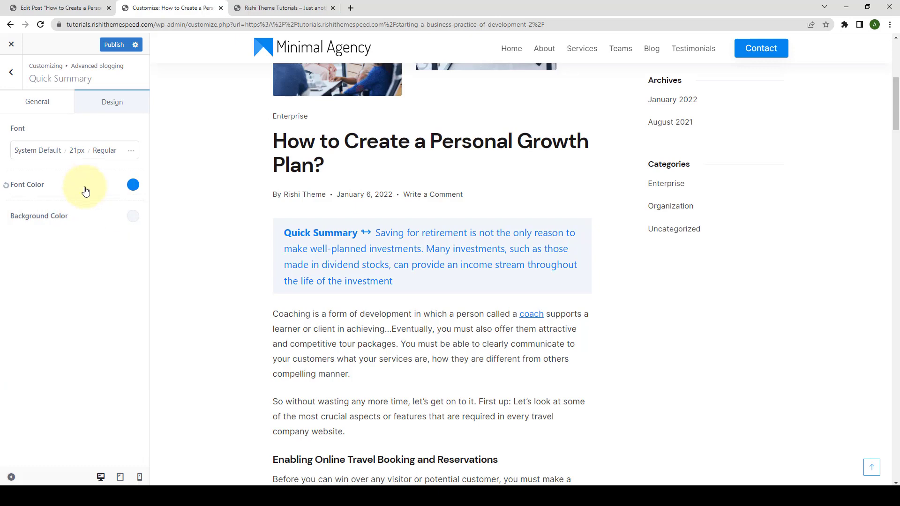
click(132, 216)
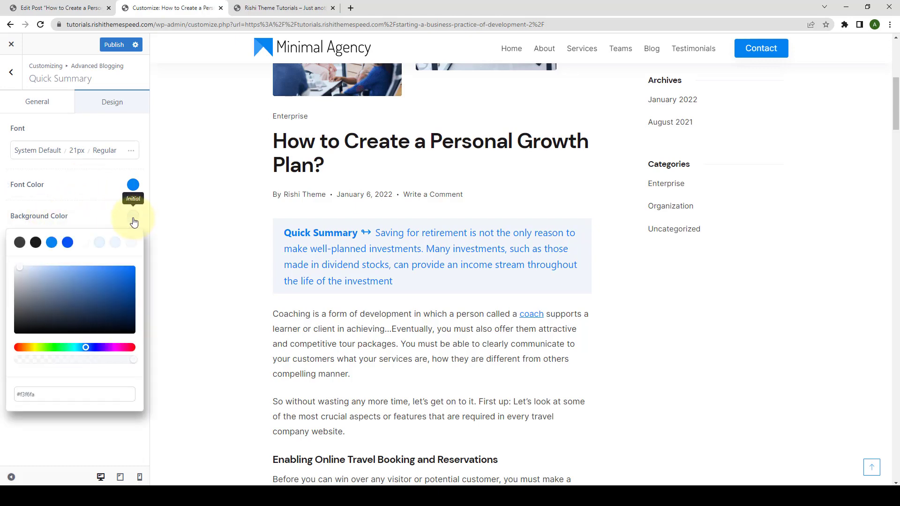
click(84, 242)
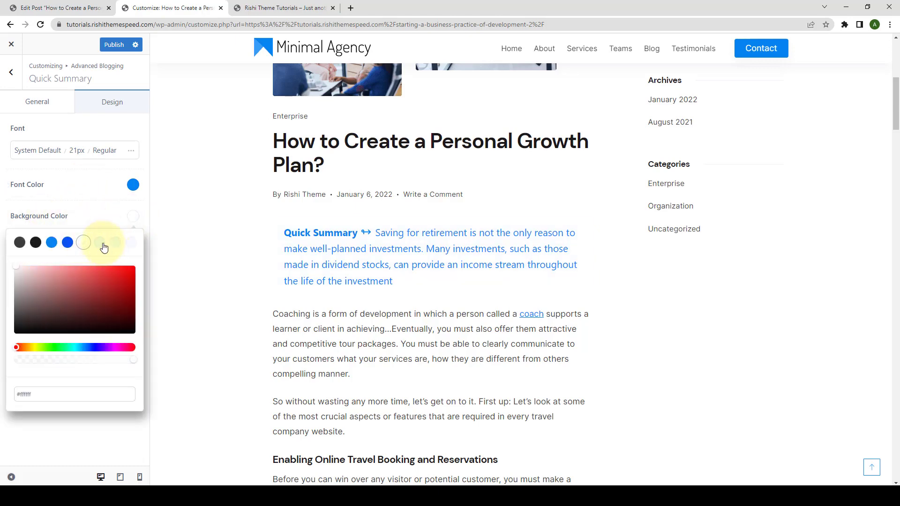
click(84, 242)
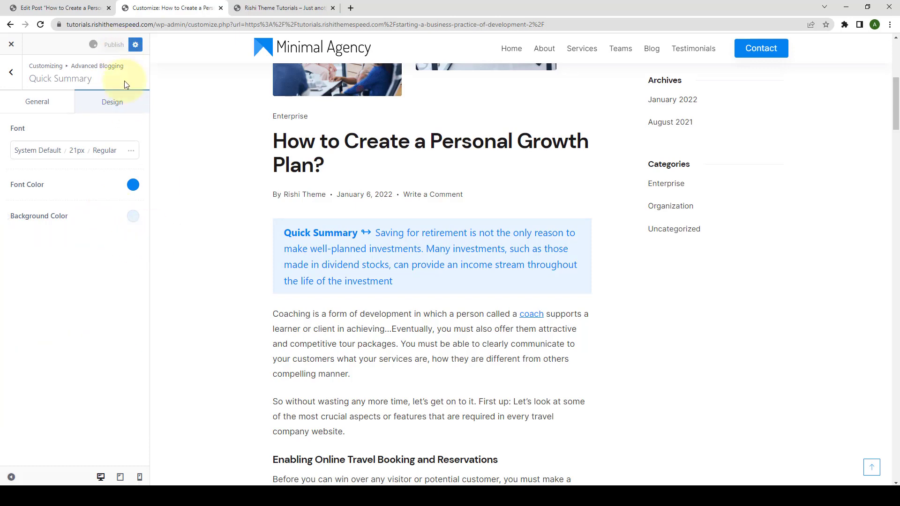
Publish the Customizer changes so the blue summary box goes live
click(113, 44)
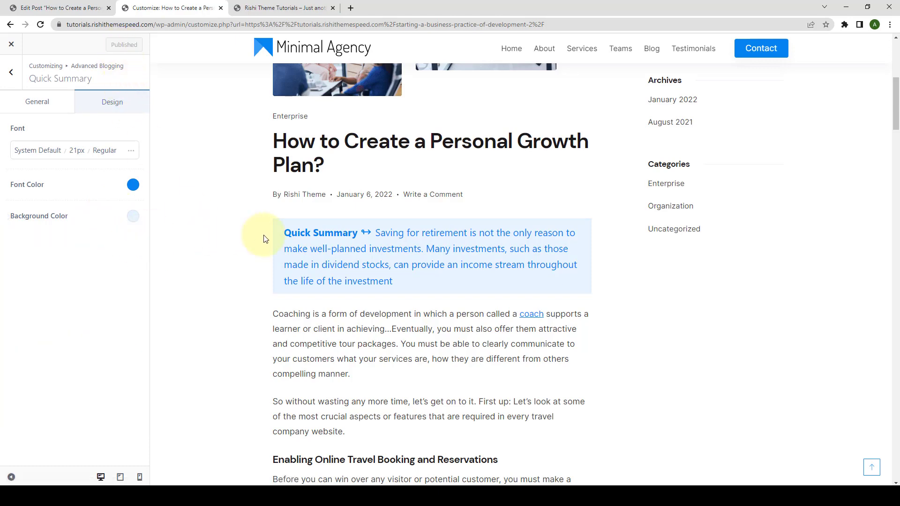
scroll(up, 3)
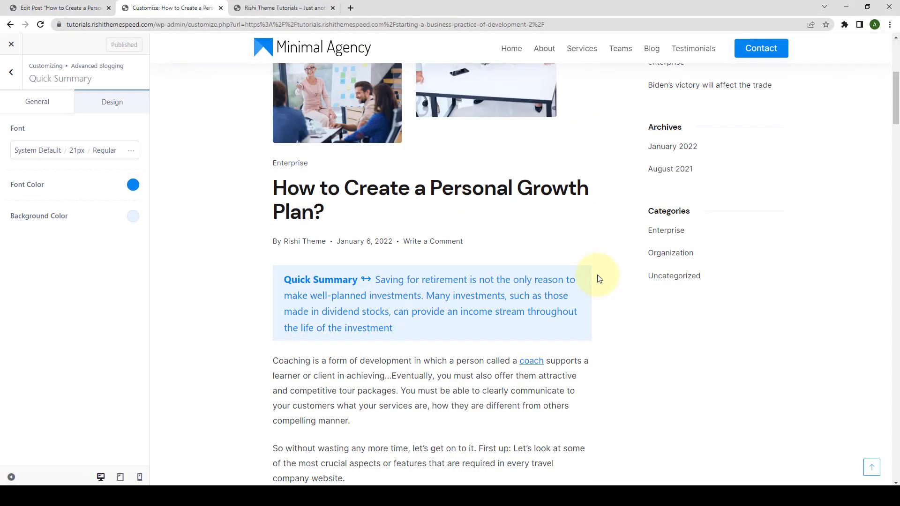